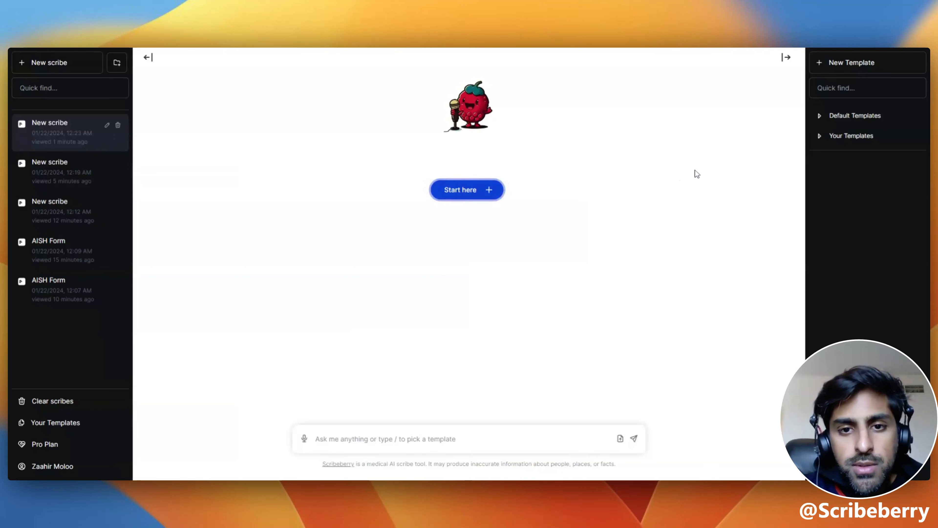
mouse_move(791, 130)
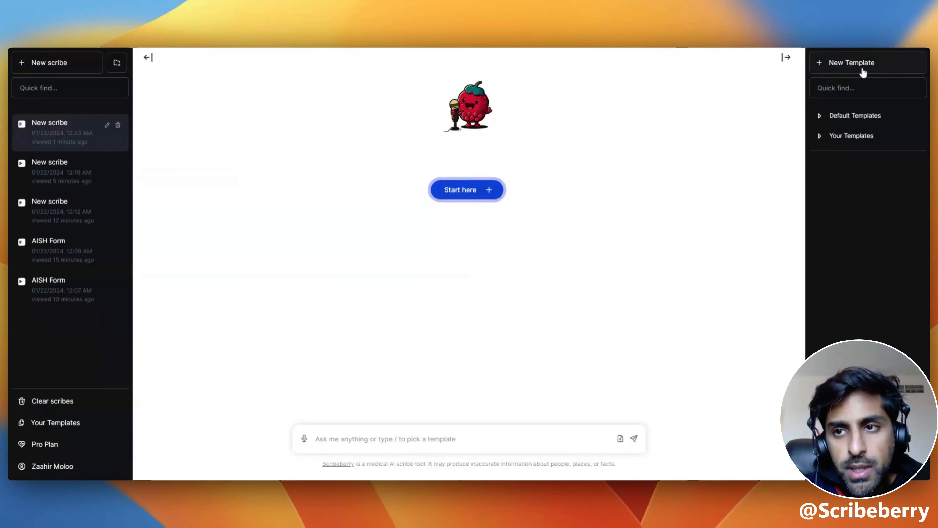
Create a new note template named 'Custom New Template'
click(850, 62)
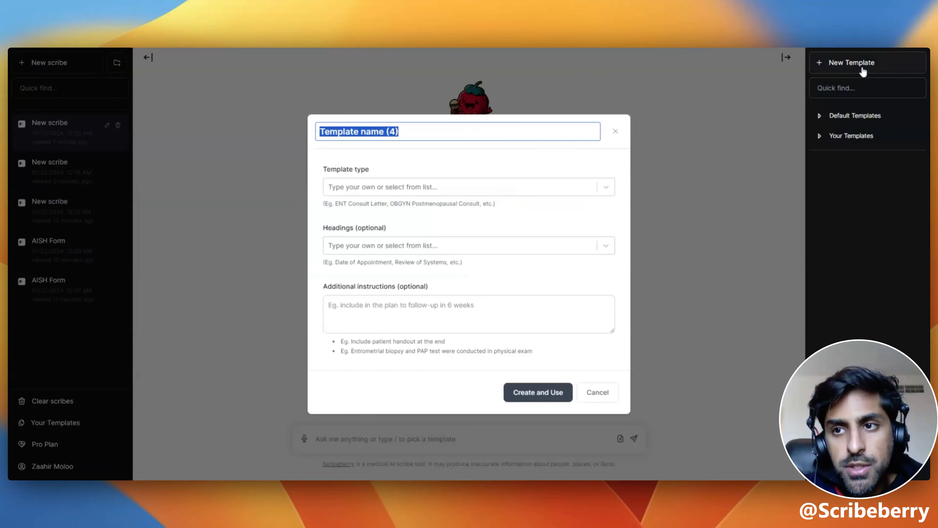
mouse_move(437, 178)
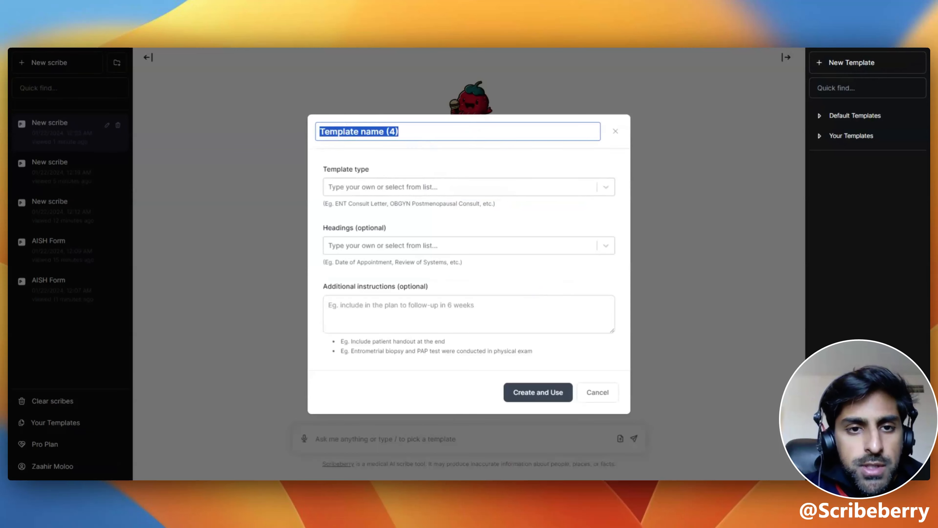
text(C)
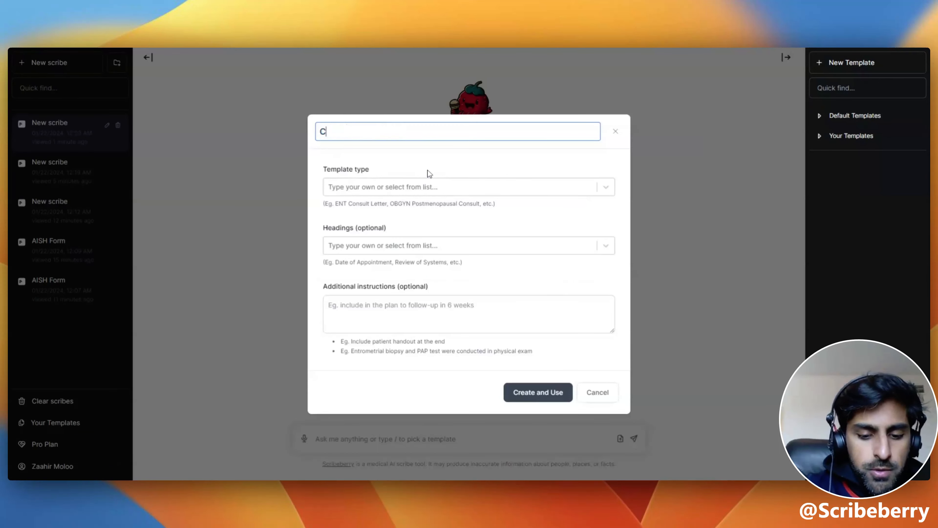
text(ustom New Templ)
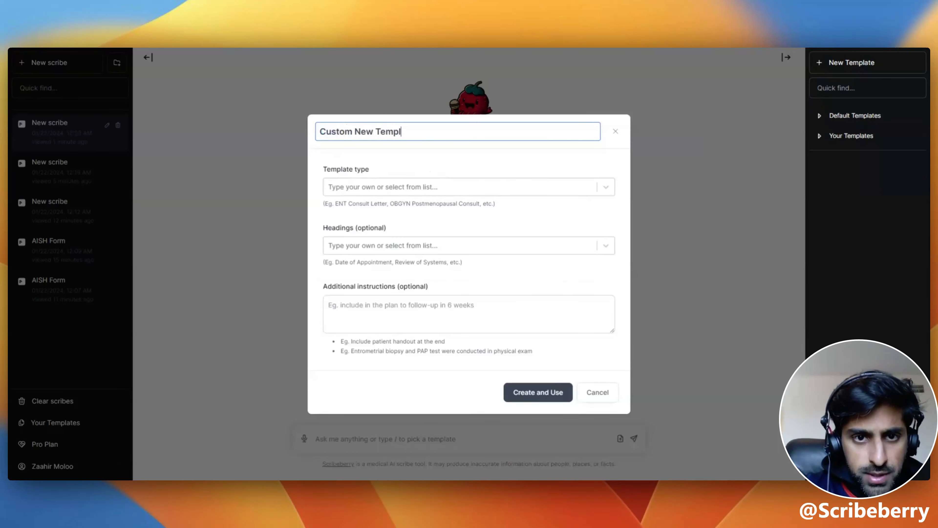
text(ate)
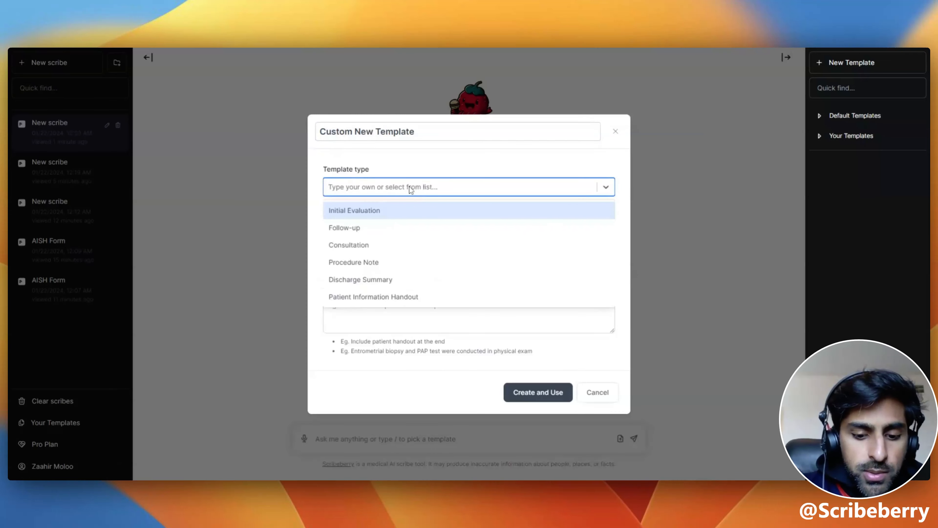
Set type Psychiatry Consult and add headings Patient Identifying Information, CC, HPI, Anxiety, Depression and ADHD symptoms
text(Psychiatry Consult)
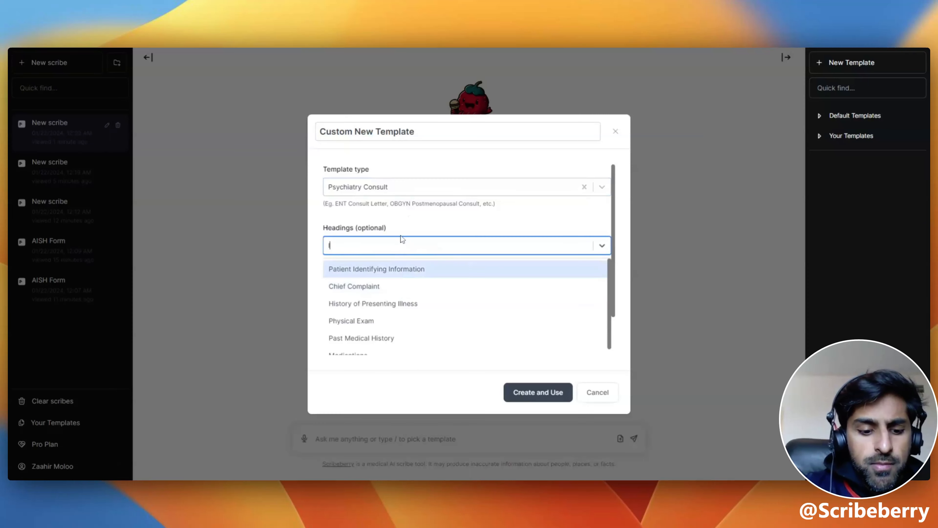
text(HPI)
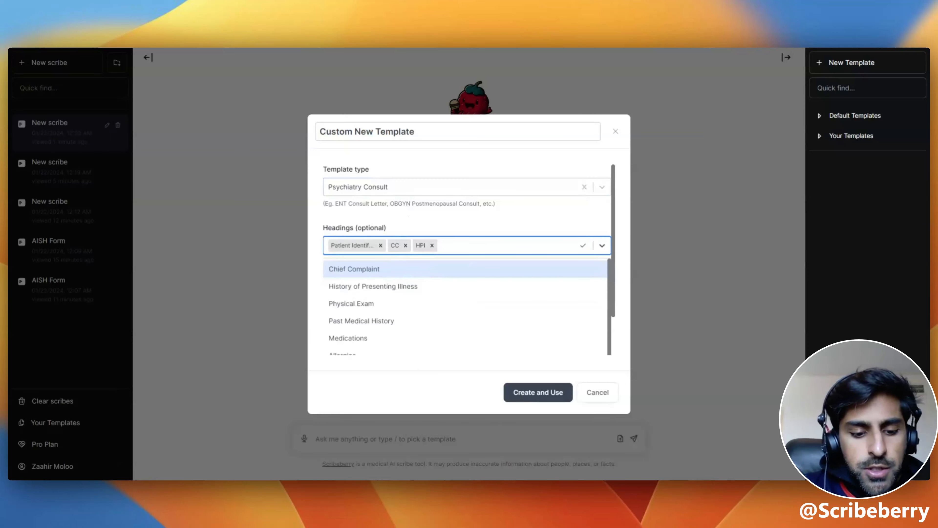
text(Depression S... Anxie)
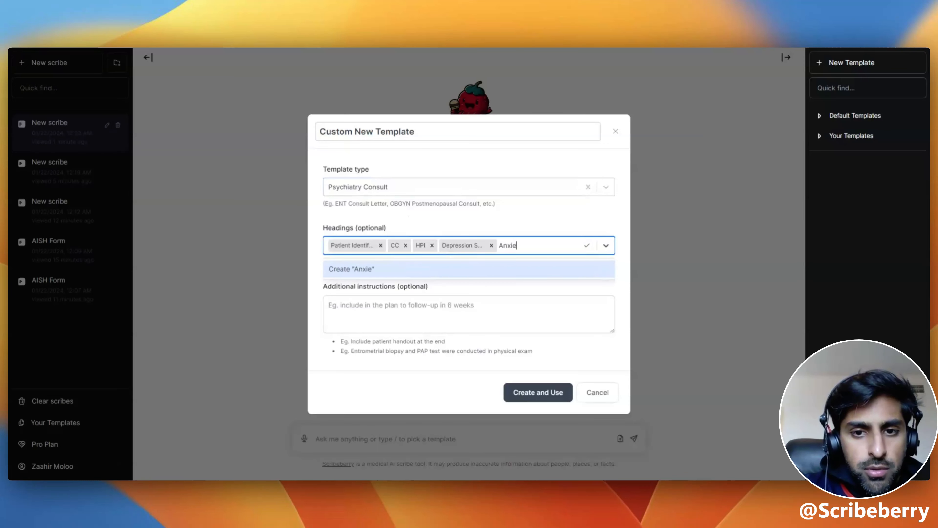
text(ty Symptoms)
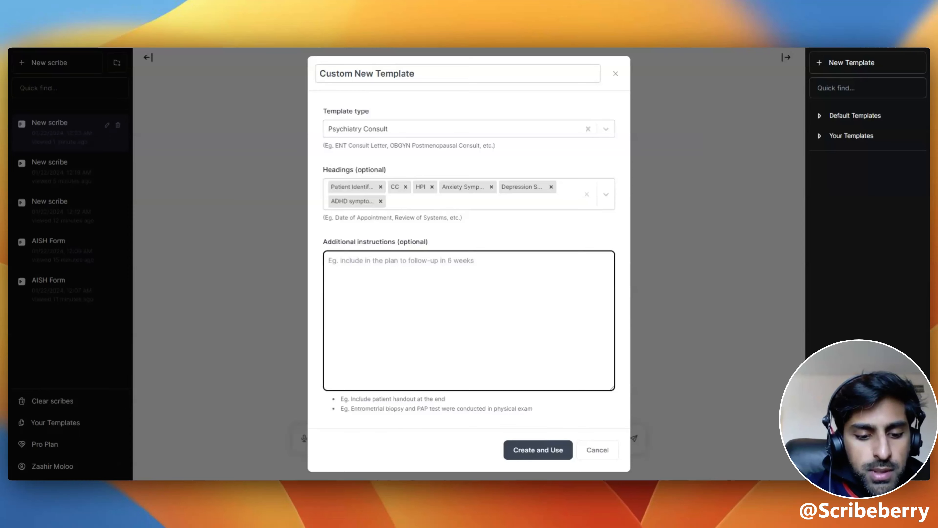
Write instructions asking for a detailed, accurate note where every sentence rhymes
text(Please m)
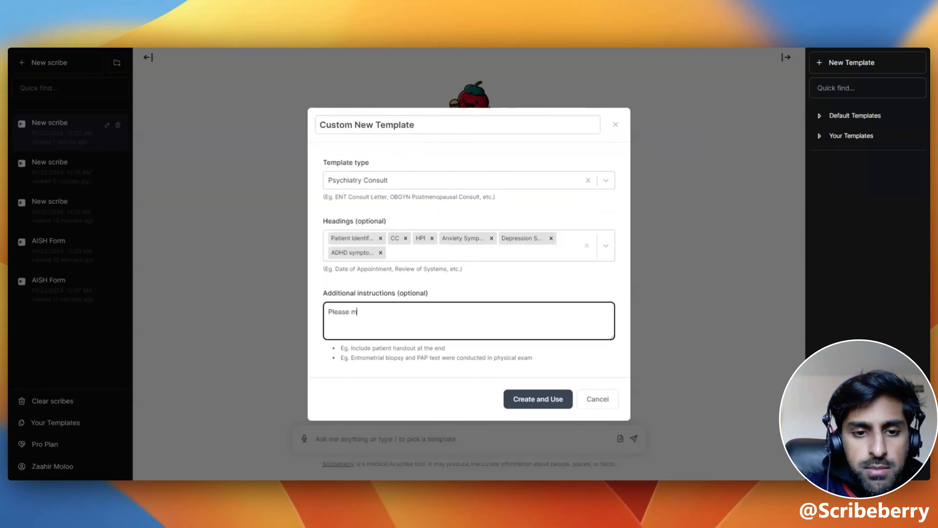
text(ake the note as fet)
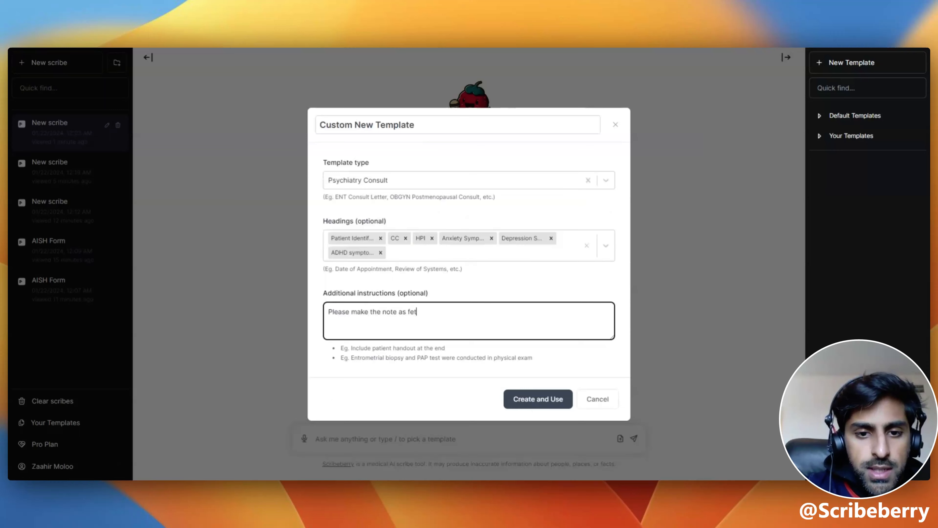
text(ailed as pos)
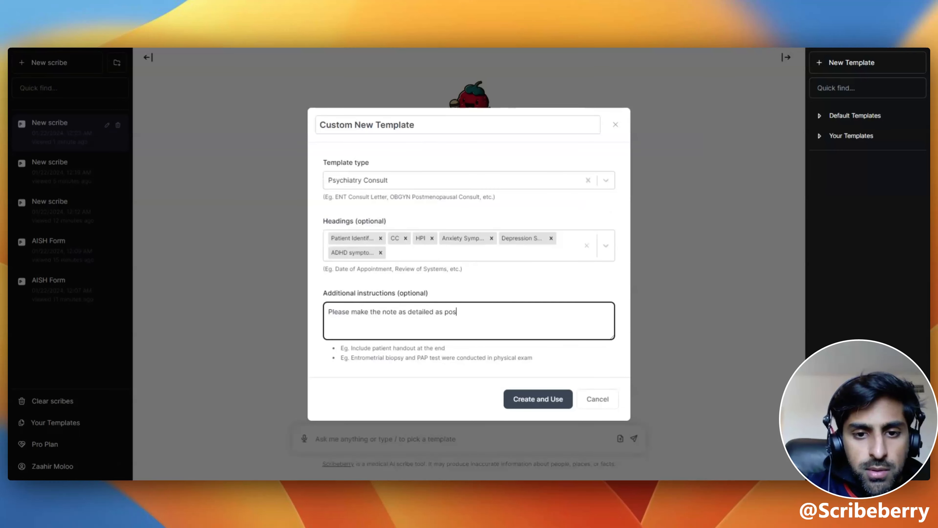
text(sible)
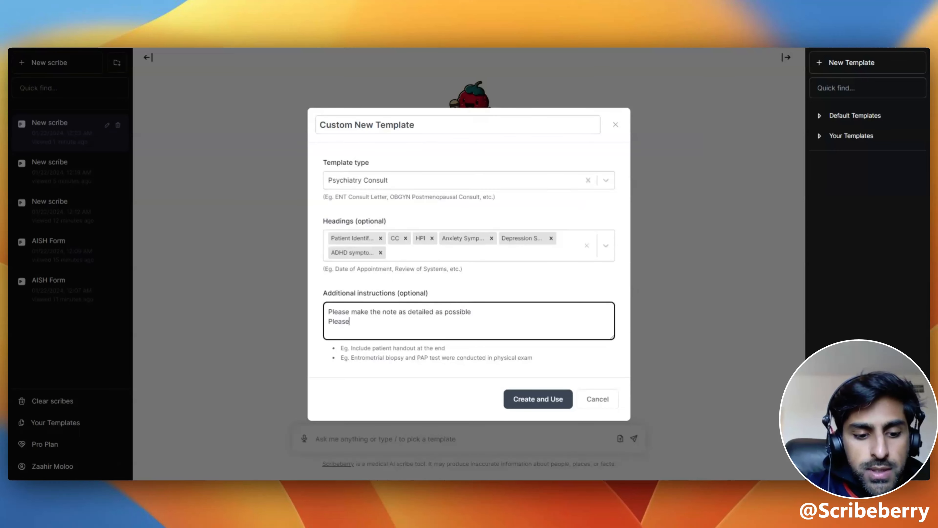
text(ensure accuracy)
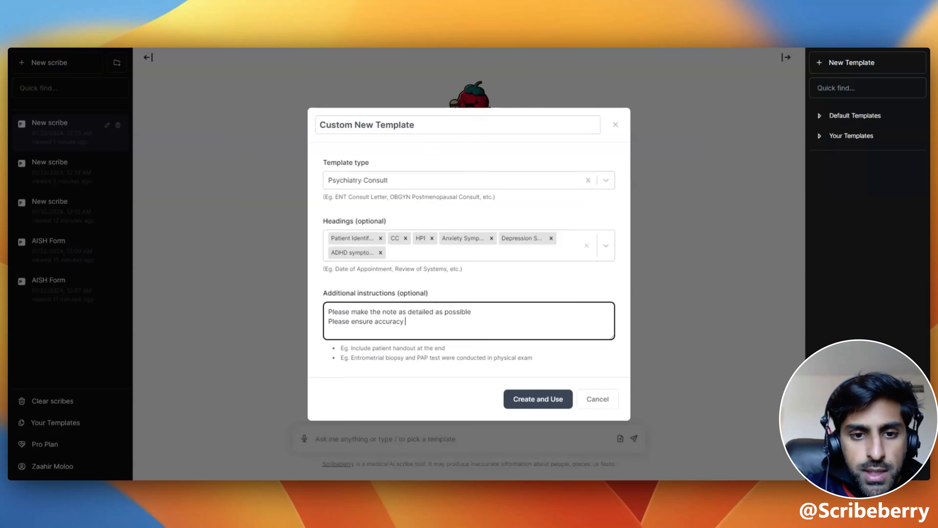
text(in the note)
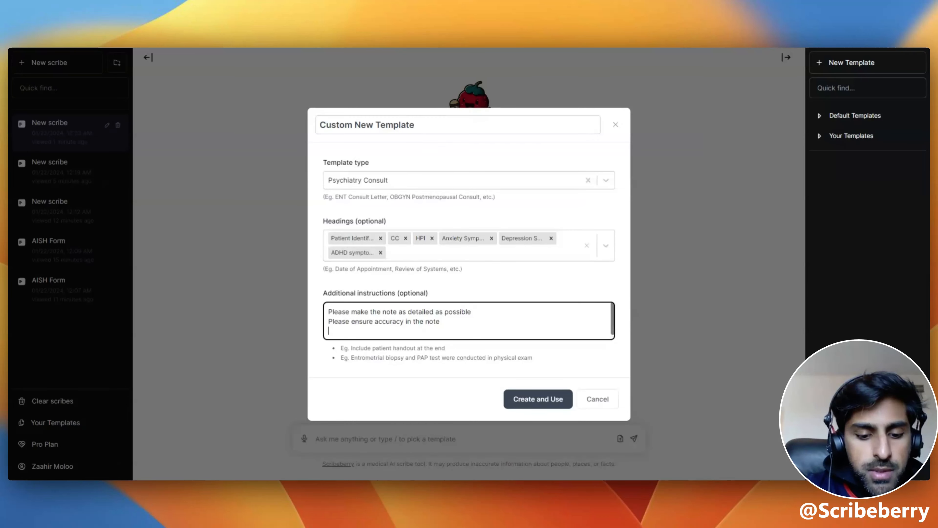
text(please make every)
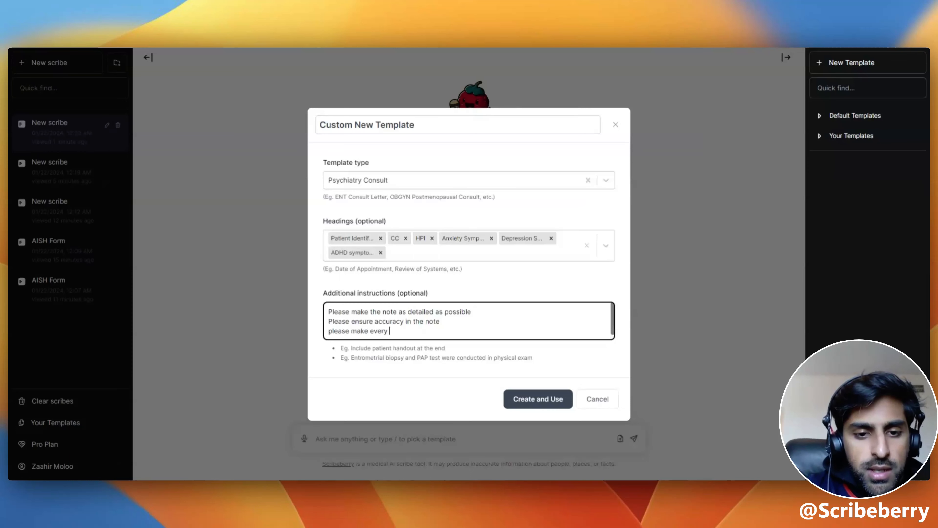
text(sentence rhyme. If I say th)
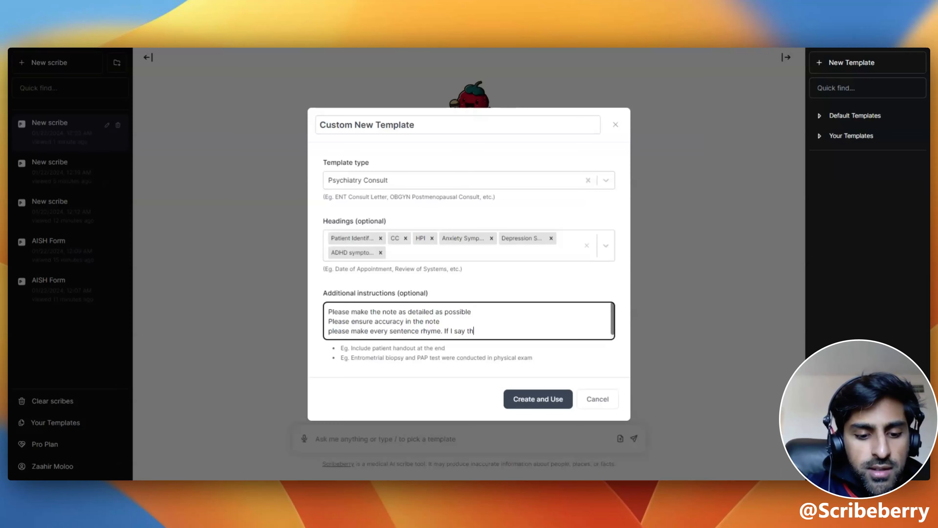
Add that on the word 'banana', 'patient was seen today' goes verbatim in the ID section
text(e word "banan)
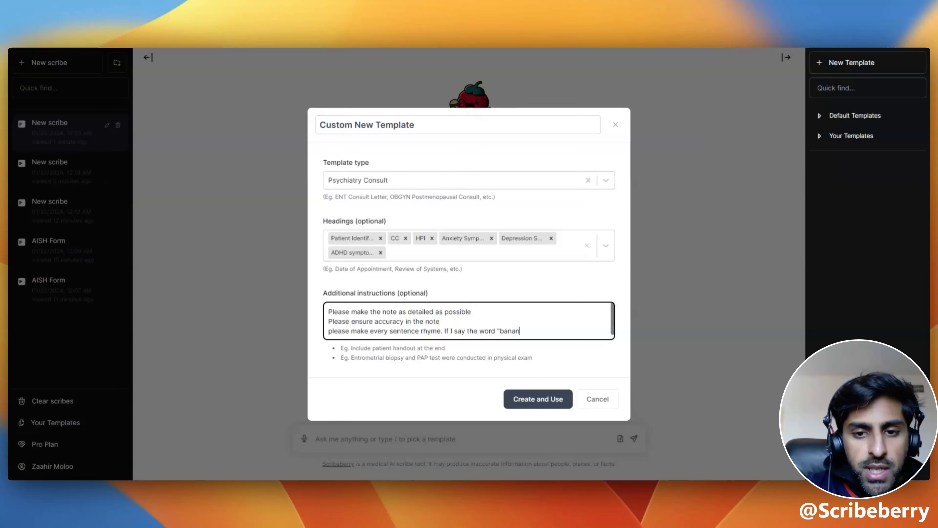
text(a" please include "the)
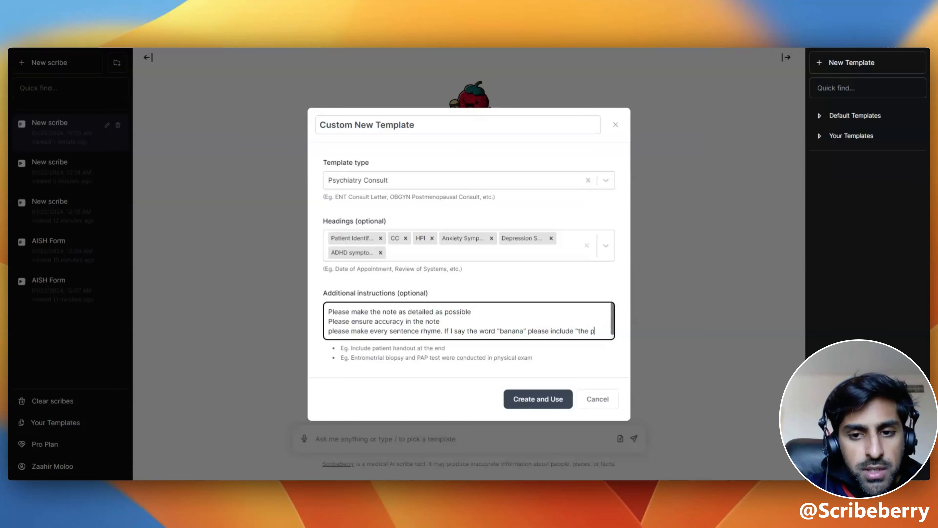
text(patient was seen t)
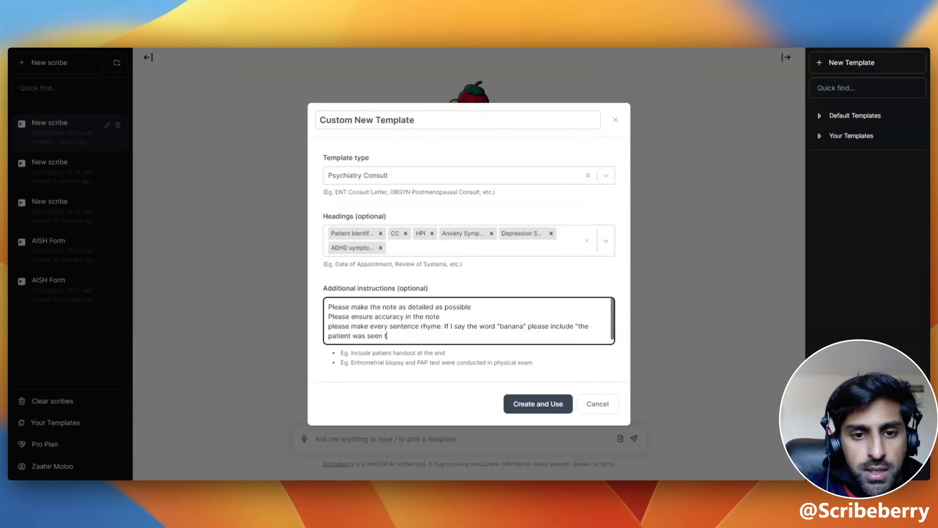
text(oday" verbatim)
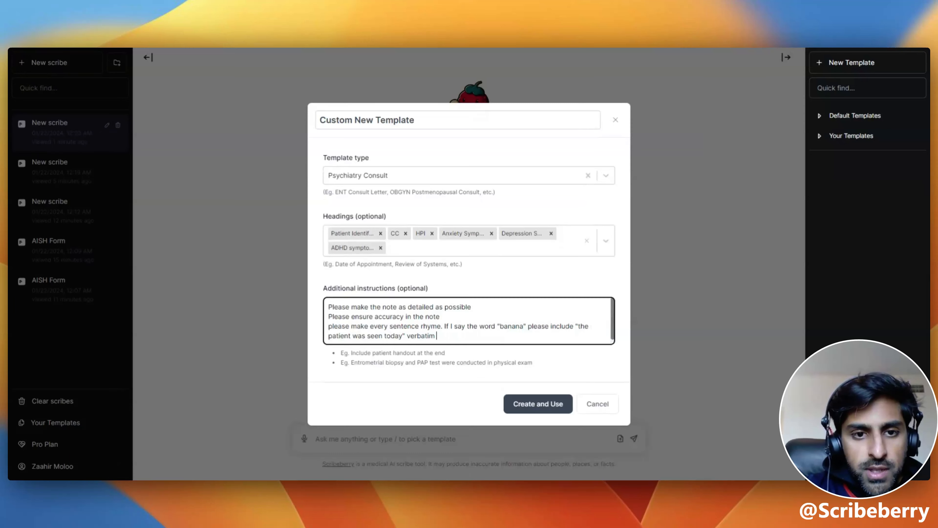
text(in the ID section.)
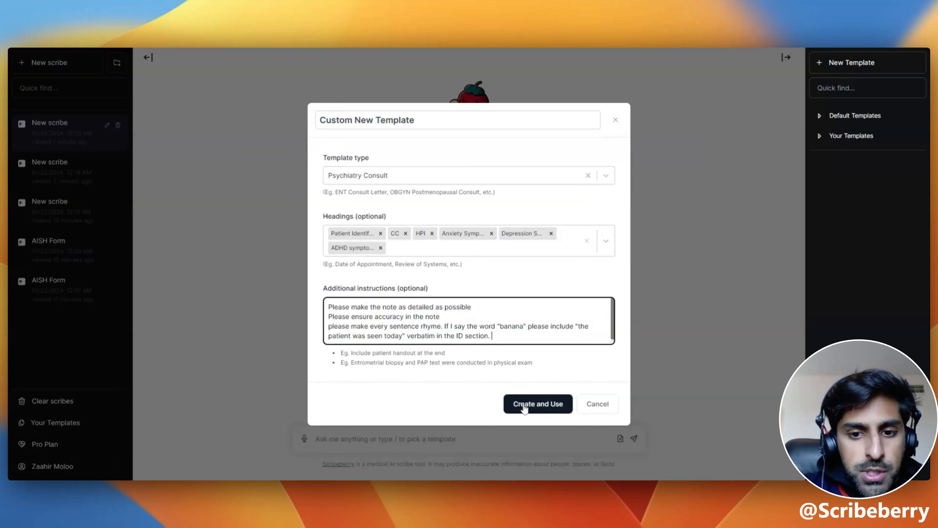
Save and use the template for a new scribe with medical context '35yoM depression'
click(537, 403)
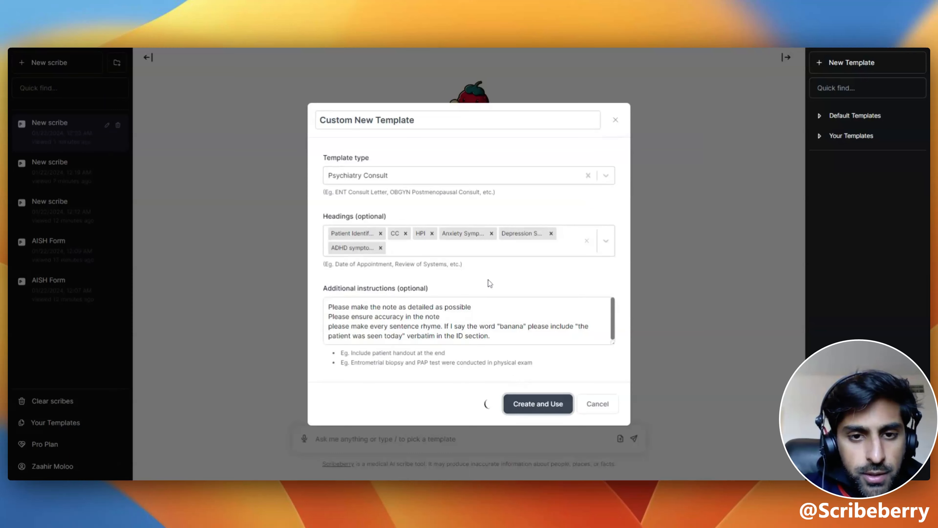
click(537, 403)
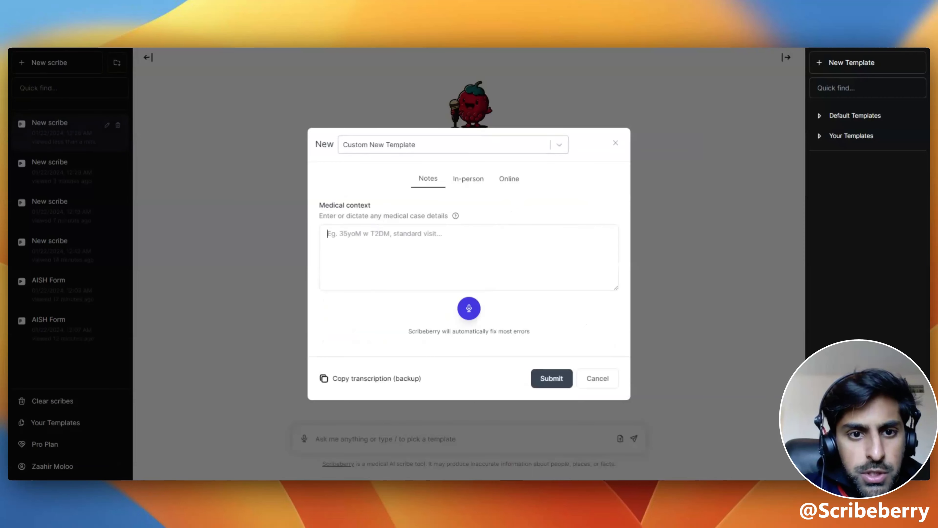
text(35yo)
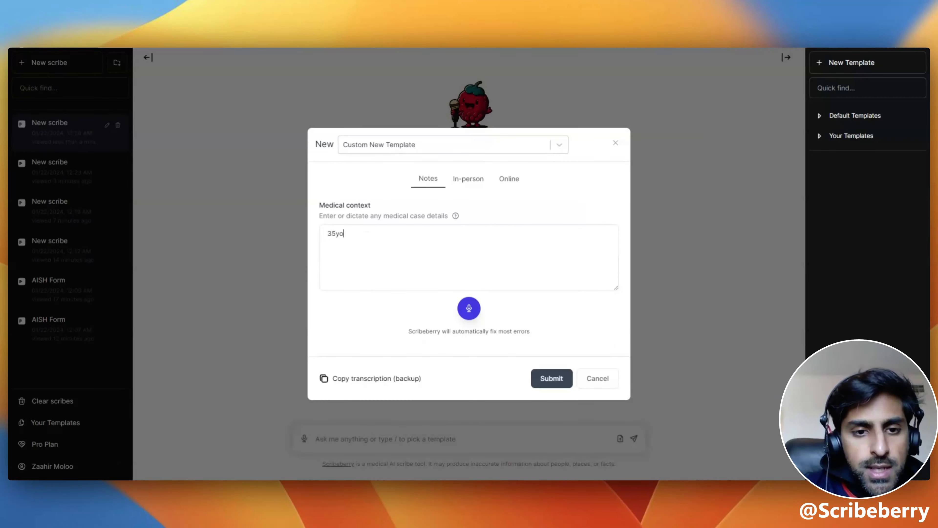
text(M depression. standard v)
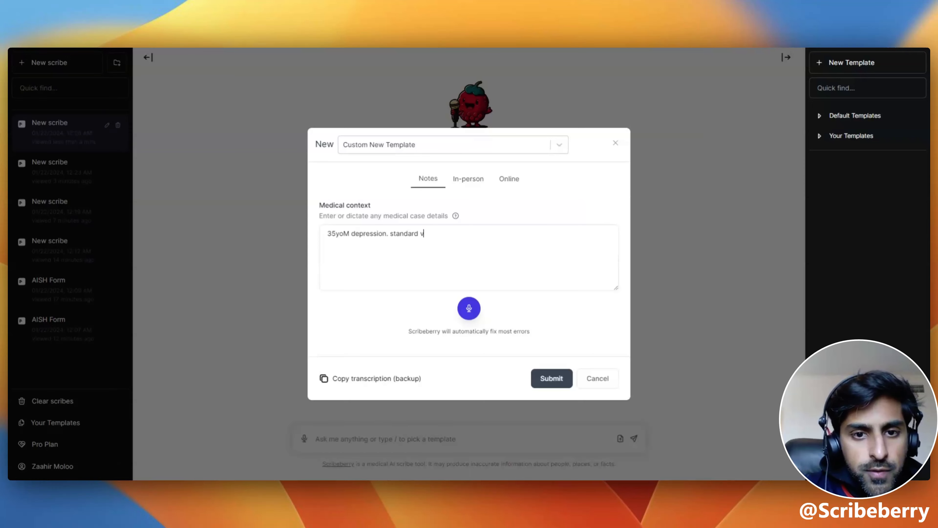
Submit the case and review the generated rhyming Psychiatry Consult note through its Conclusion
click(551, 379)
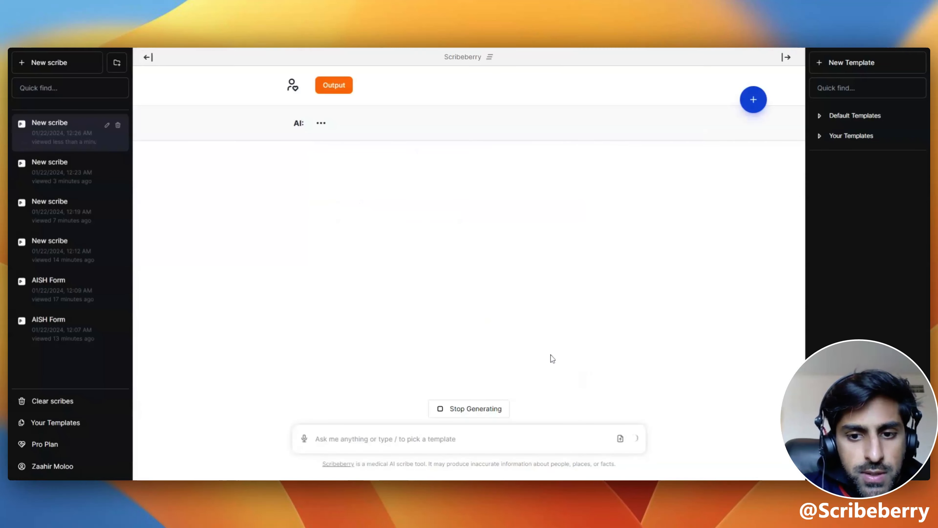
mouse_move(545, 251)
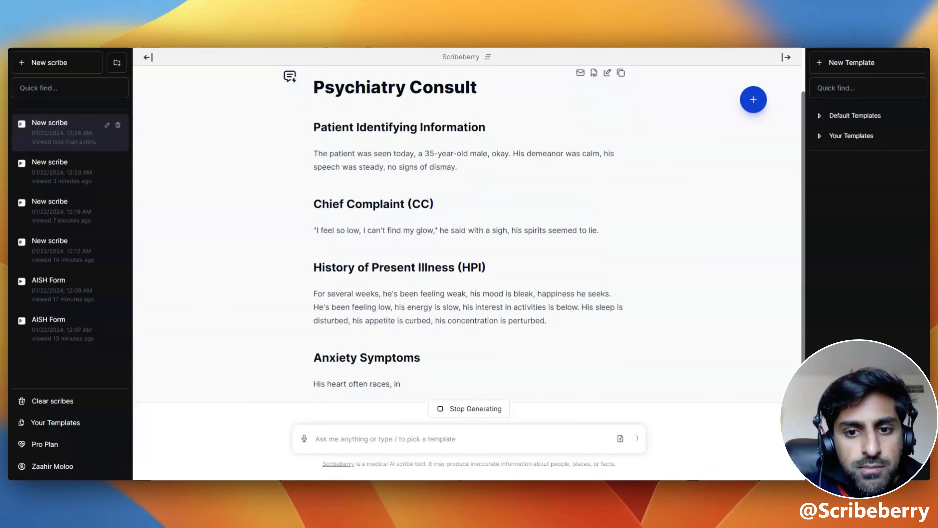
scroll(down, 3)
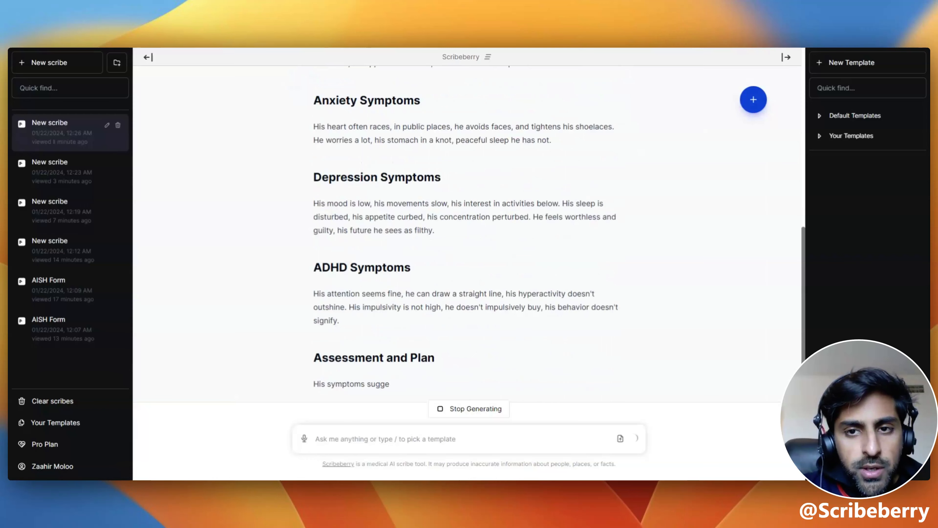
scroll(up, 3)
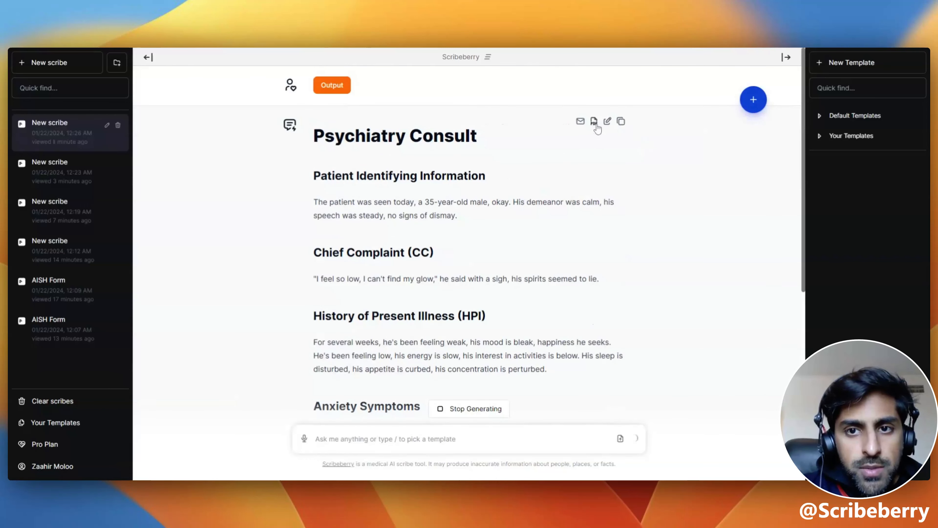
scroll(down, 3)
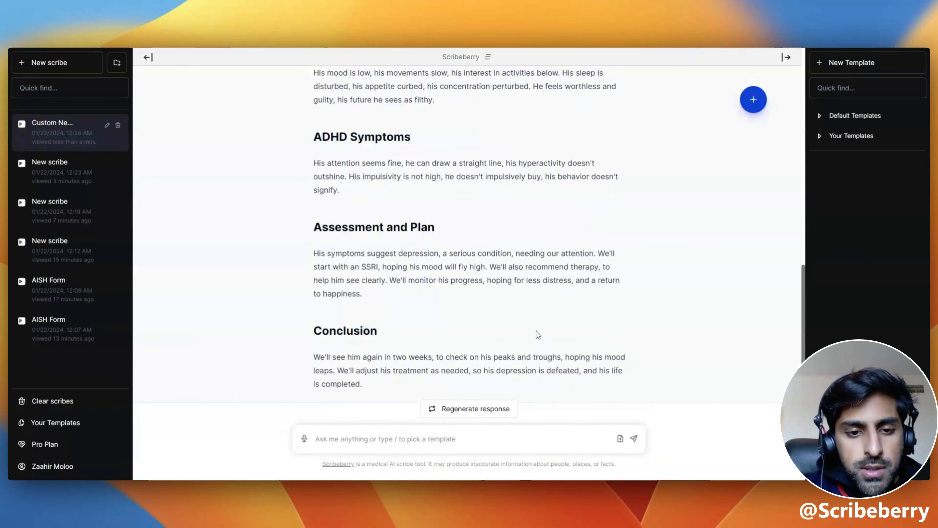
click(385, 439)
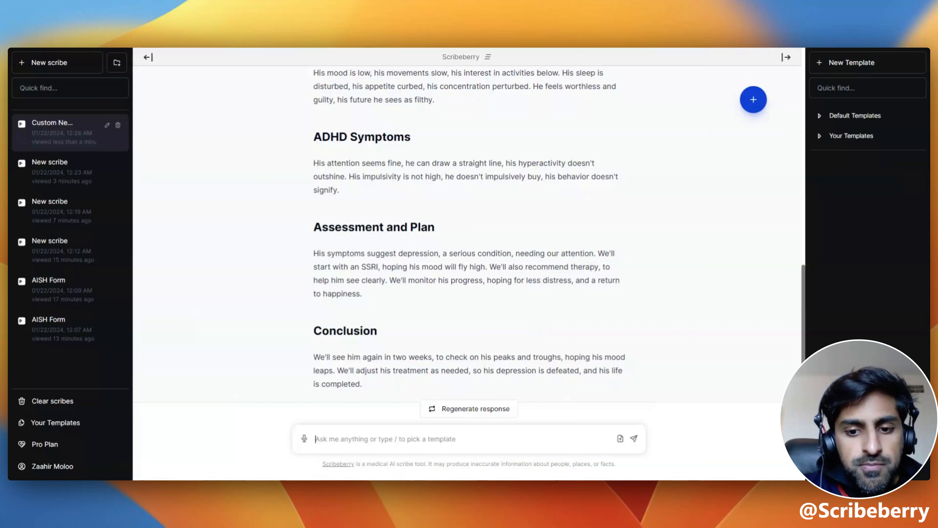